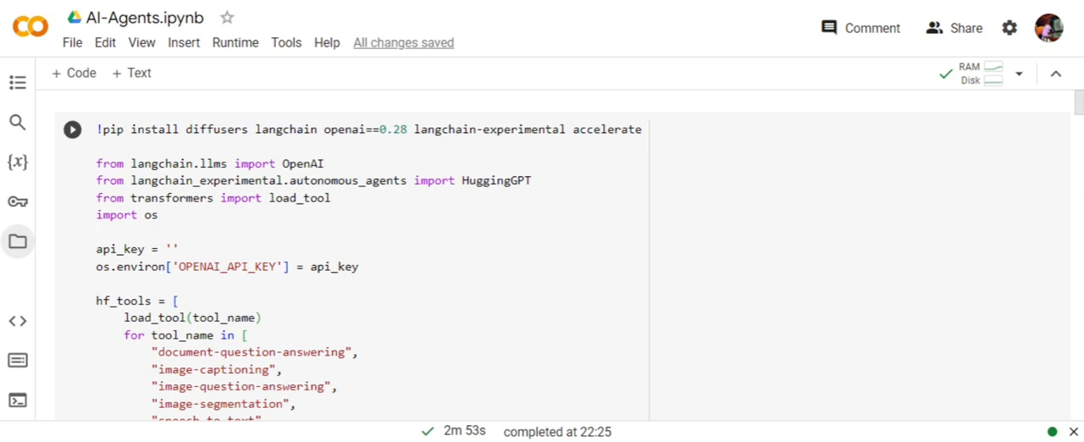
# Scroll through the HuggingGPT code to the dinosaur-dancing agent.run output and model downloads
pyautogui.scroll(-3)
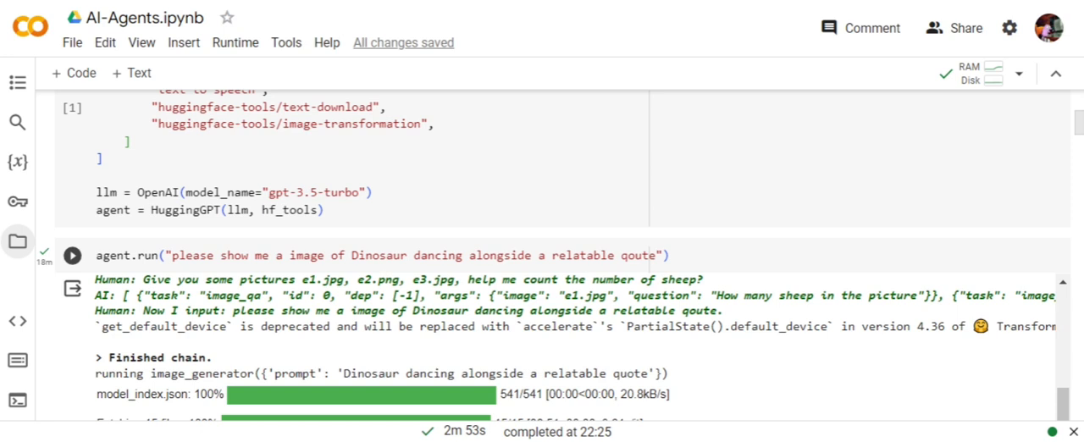
# Scroll to the end of the dinosaur run, where 0c51b3.png is reported and listed in Files
pyautogui.scroll(-3)
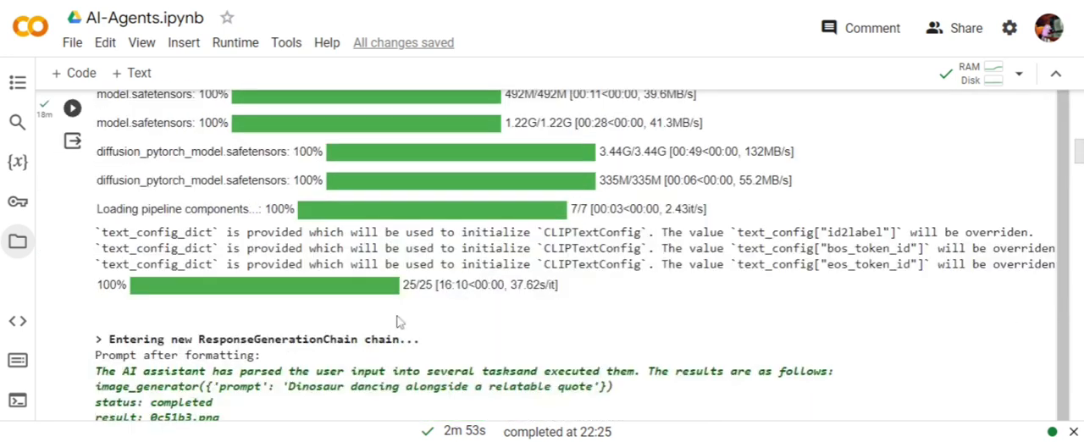
pyautogui.scroll(-3)
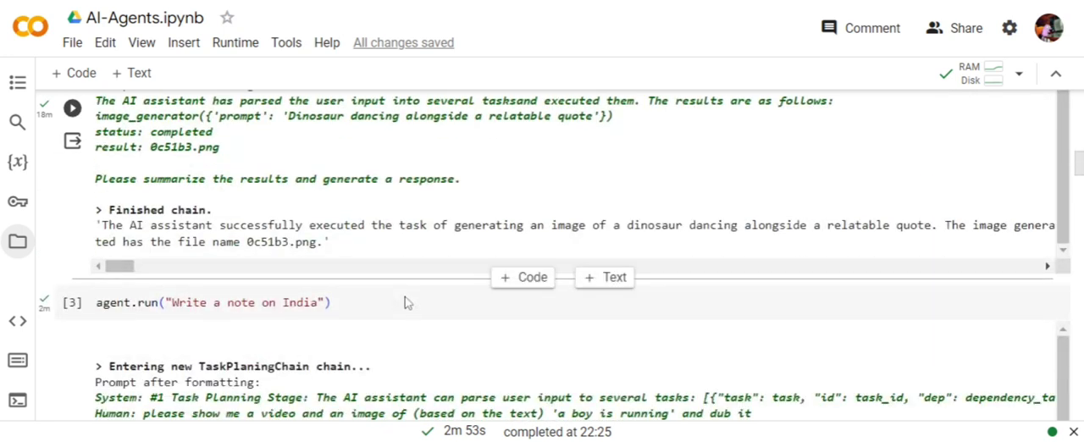
pyautogui.scroll(-3)
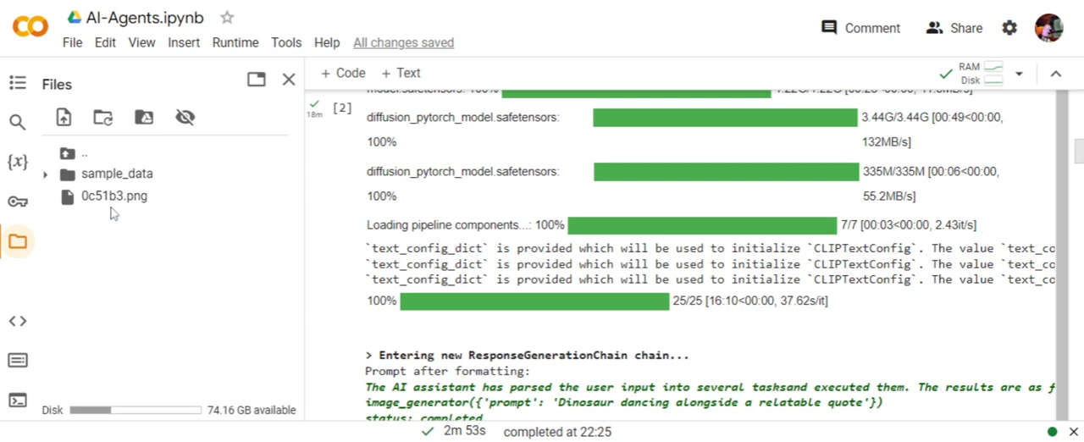
pyautogui.moveTo(115, 196)
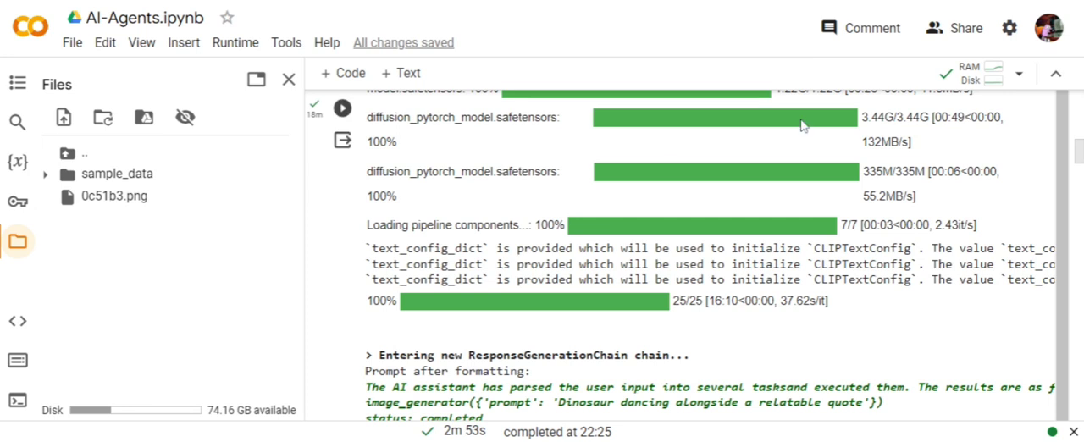
pyautogui.moveTo(897, 140)
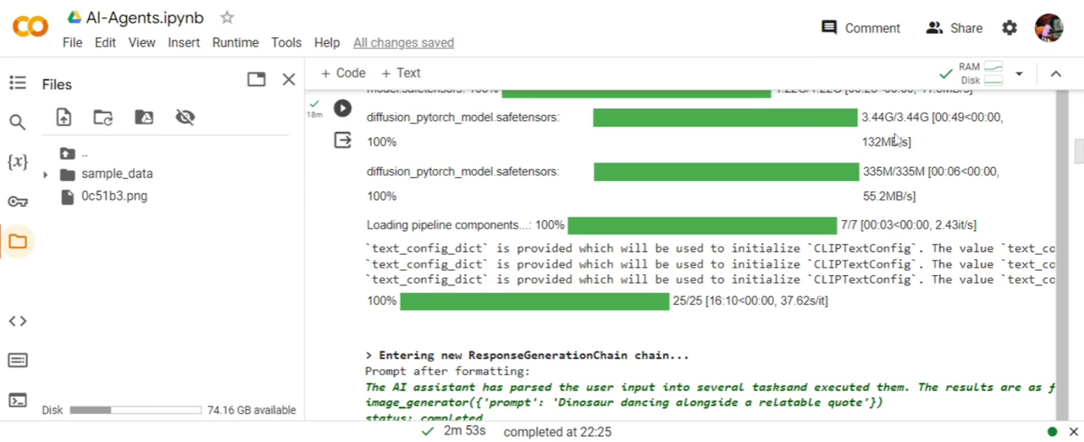
pyautogui.moveTo(317, 222)
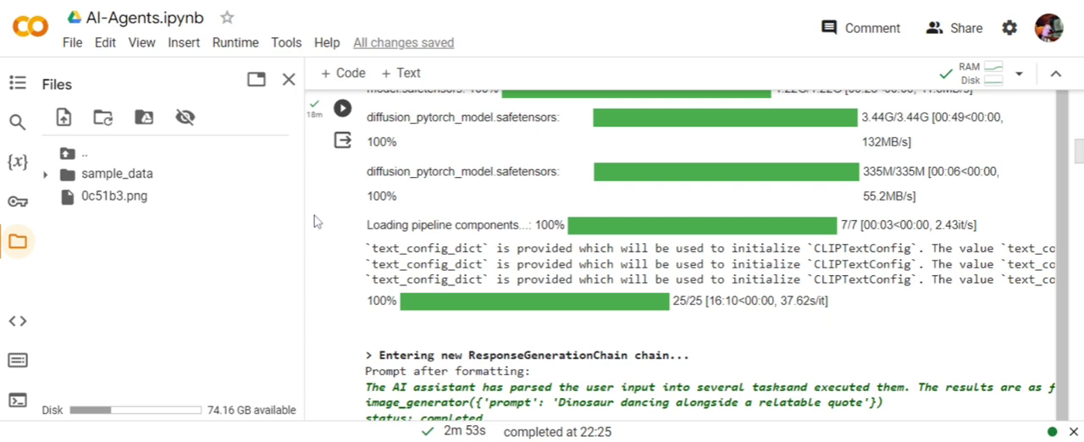
# Preview 0c51b3.png, showing a green dinosaur with a speech bubble
pyautogui.doubleClick(114, 195)
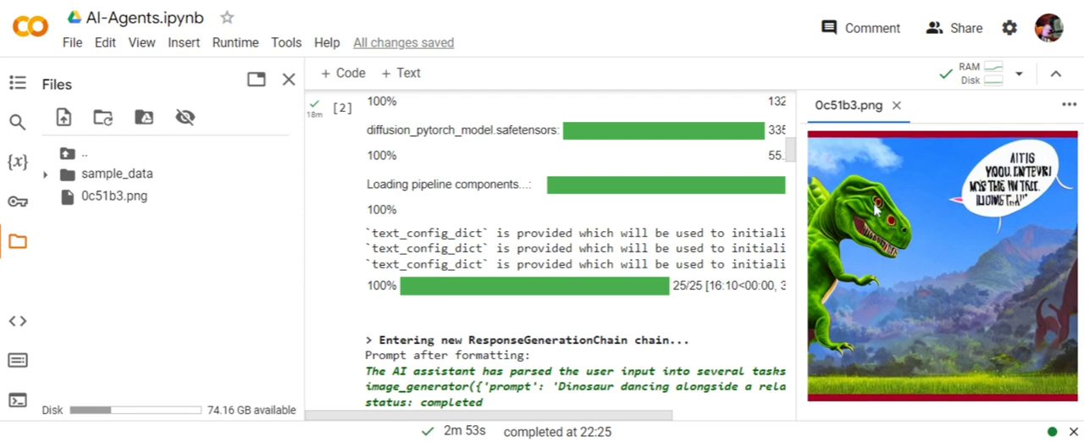
pyautogui.moveTo(954, 150)
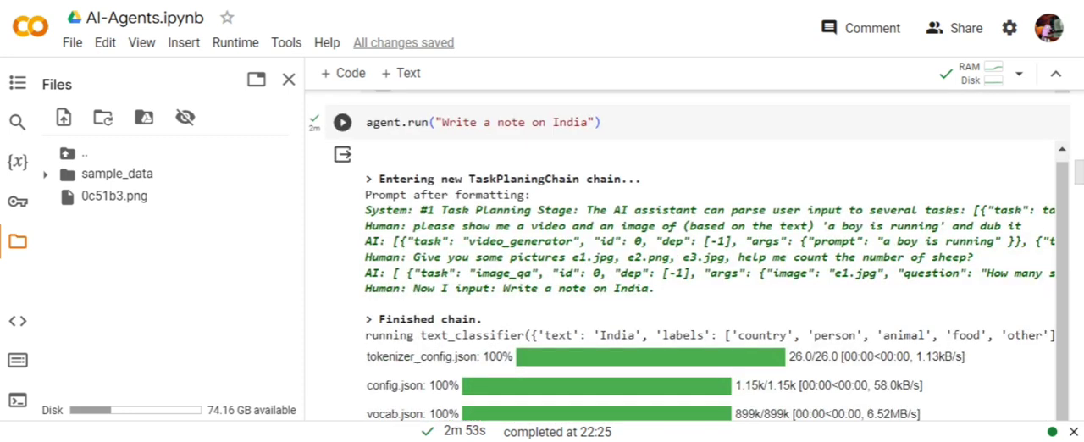
# Scroll past the India note output to the BabyAGI cell with OpenAI embeddings, FAISS and three iterations
pyautogui.scroll(-3)
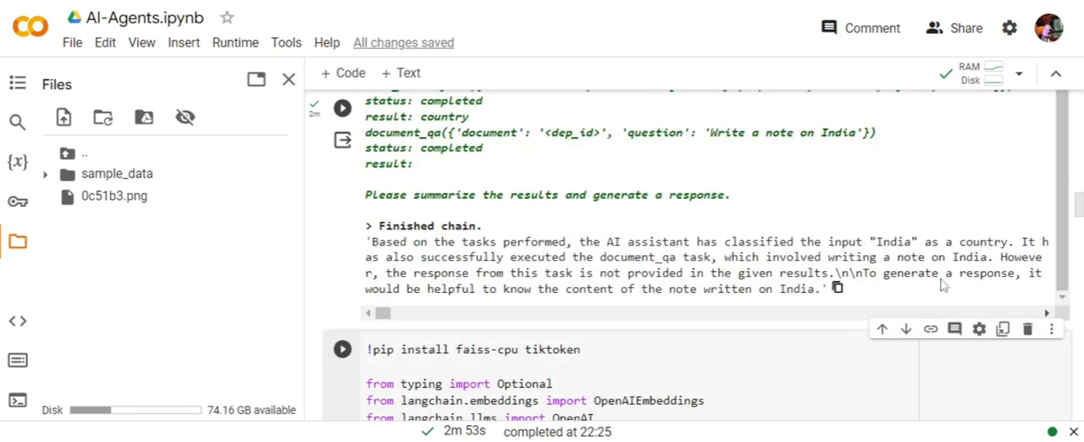
pyautogui.scroll(-3)
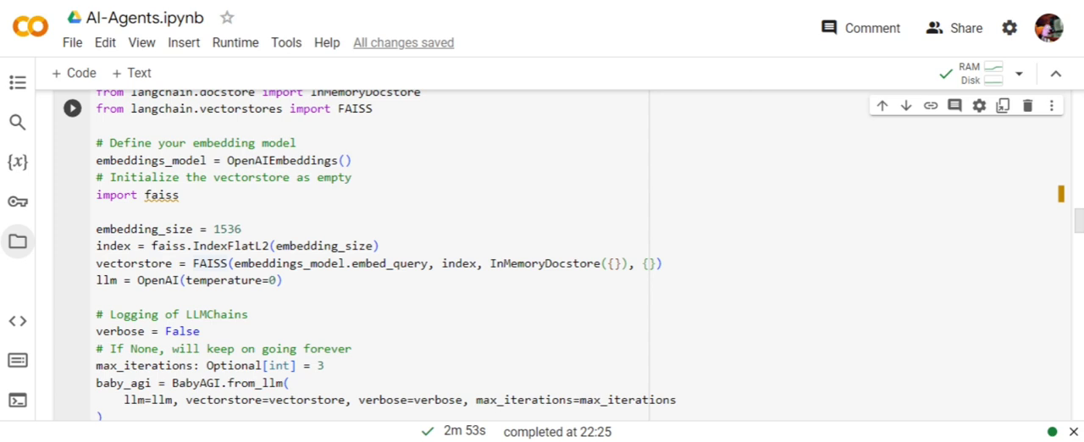
# Select the BabyAGI cell to show its tiktoken install log and 'Make a todo list' task list
pyautogui.click(72, 108)
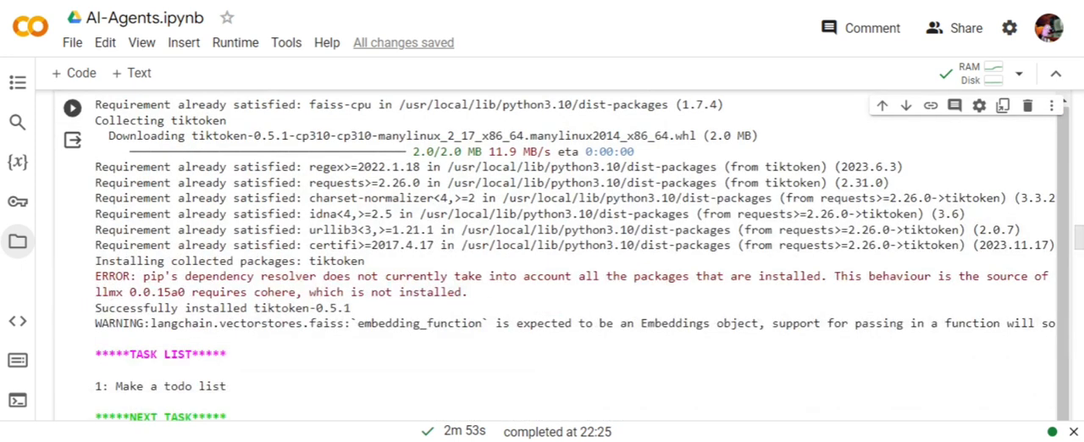
# Scroll through BabyAGI's water-preservation tasks and results to the KeyboardInterrupt and langchain tools cell
pyautogui.scroll(-3)
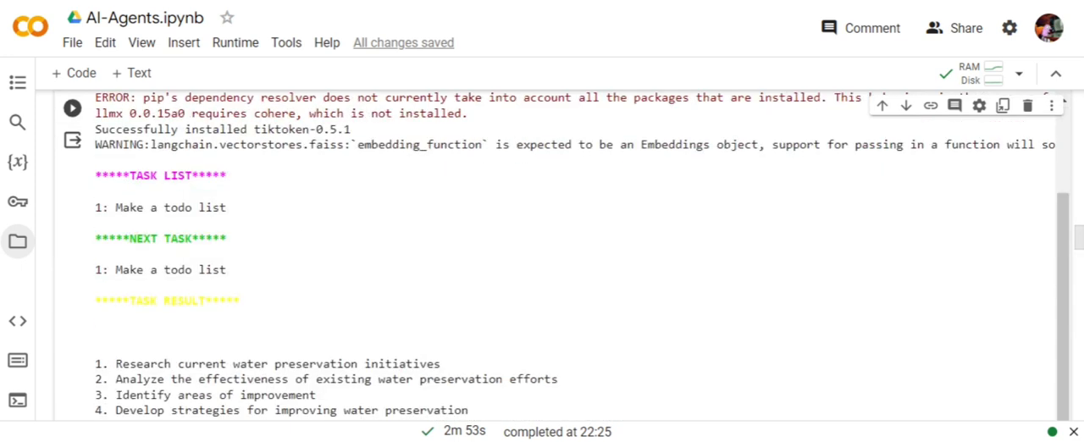
pyautogui.scroll(-3)
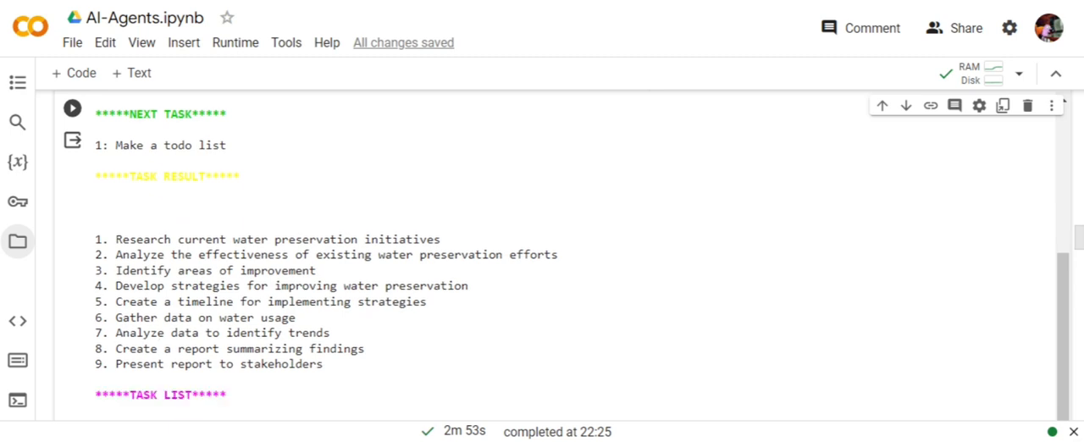
pyautogui.scroll(-3)
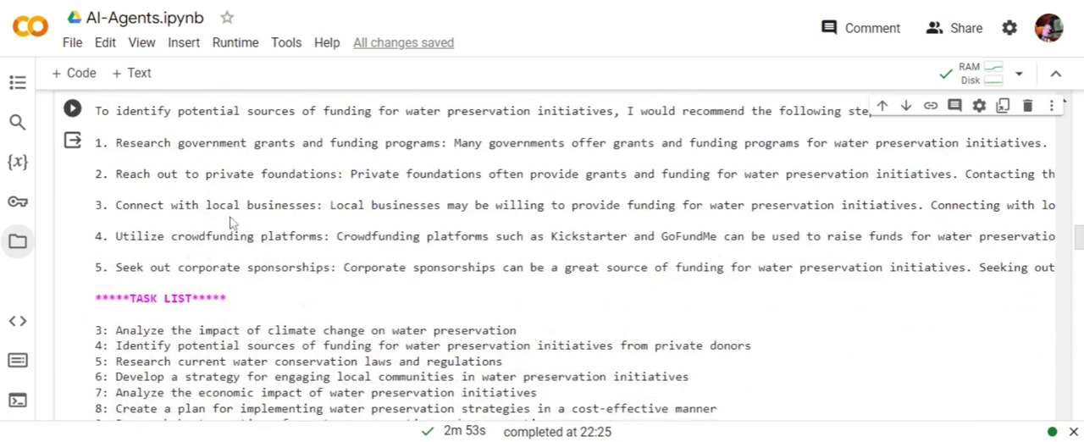
pyautogui.scroll(-3)
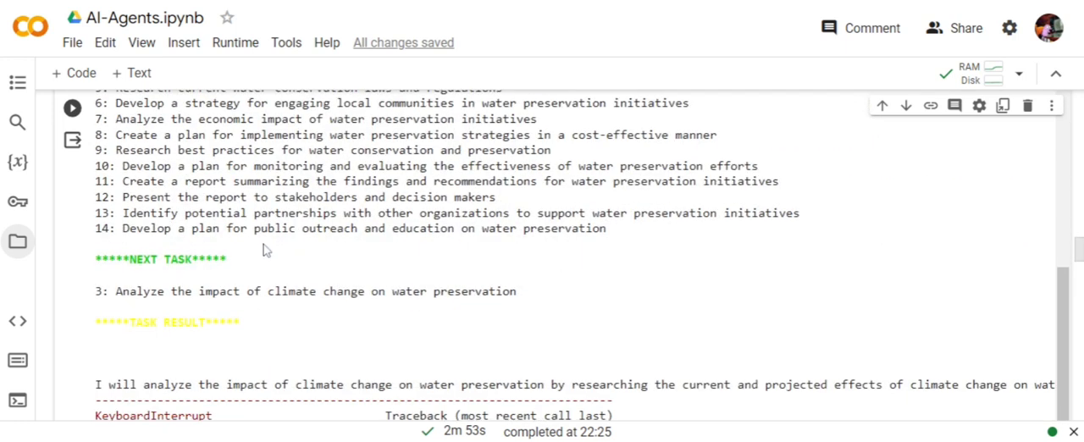
pyautogui.scroll(-3)
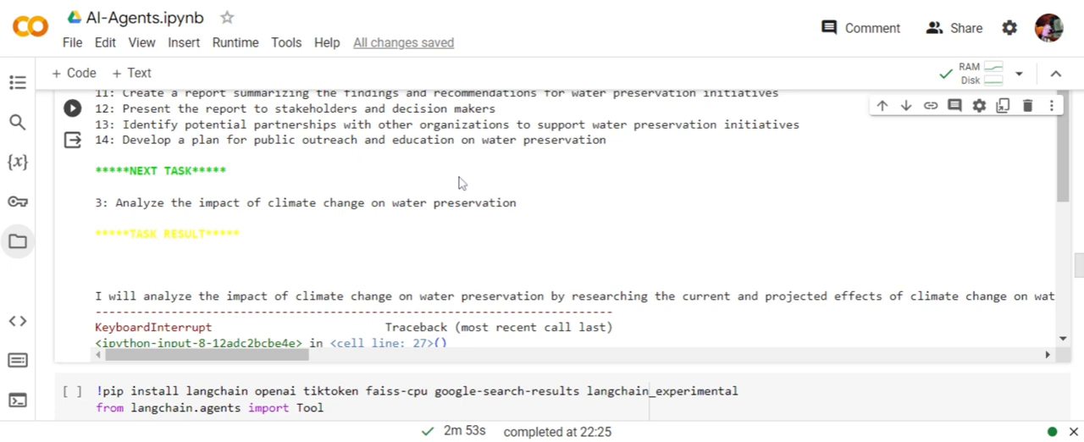
pyautogui.moveTo(461, 182)
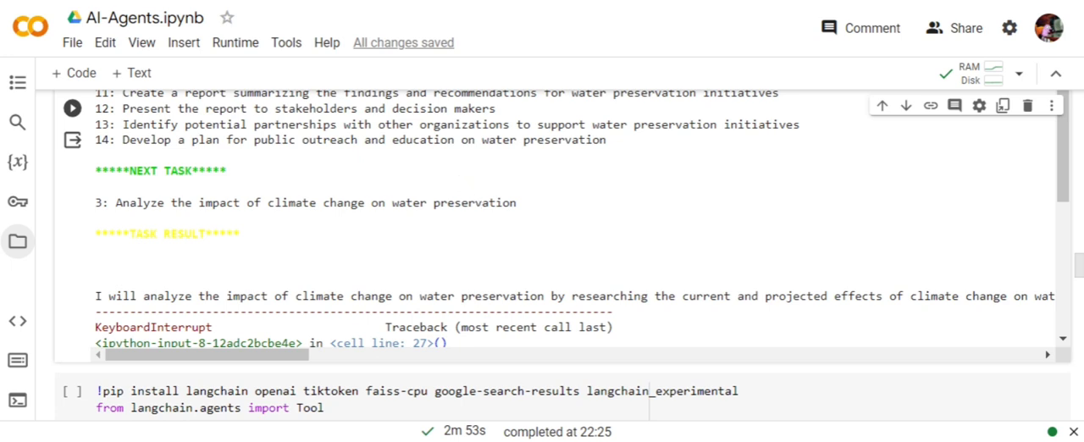
pyautogui.scroll(-3)
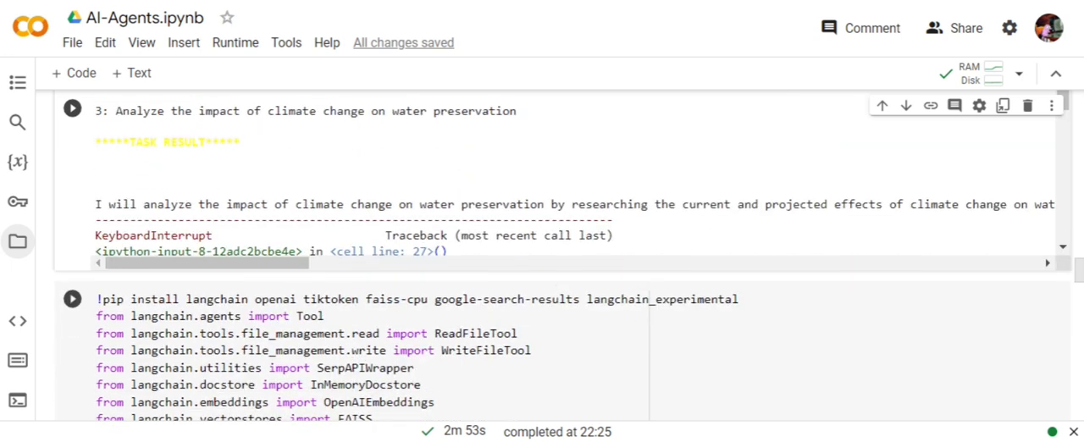
# Scroll the AutoGPT cell from the serp_api key line to the AutoGPT.from_llm_and_tools call
pyautogui.scroll(-3)
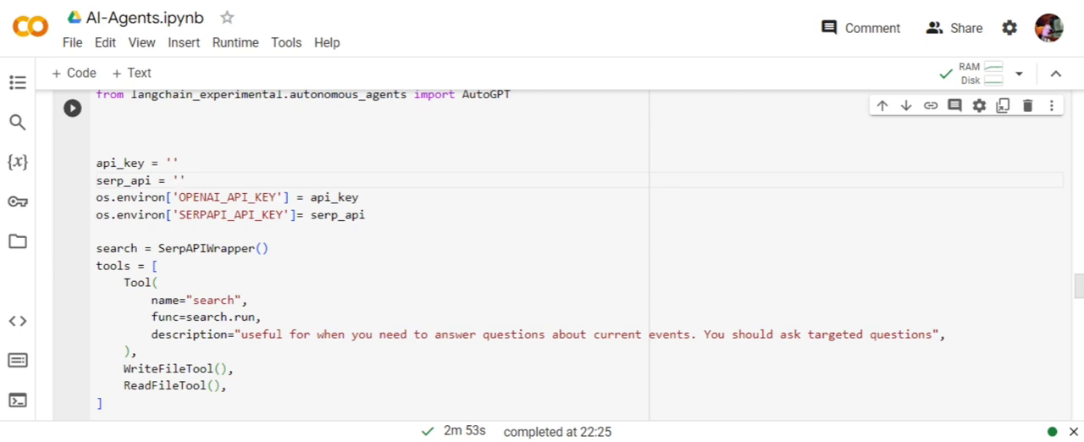
pyautogui.click(177, 180)
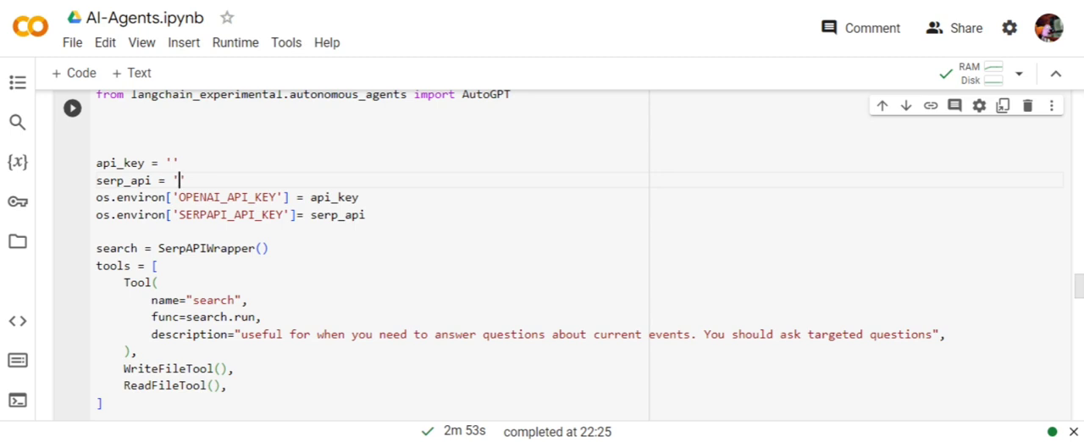
pyautogui.scroll(-3)
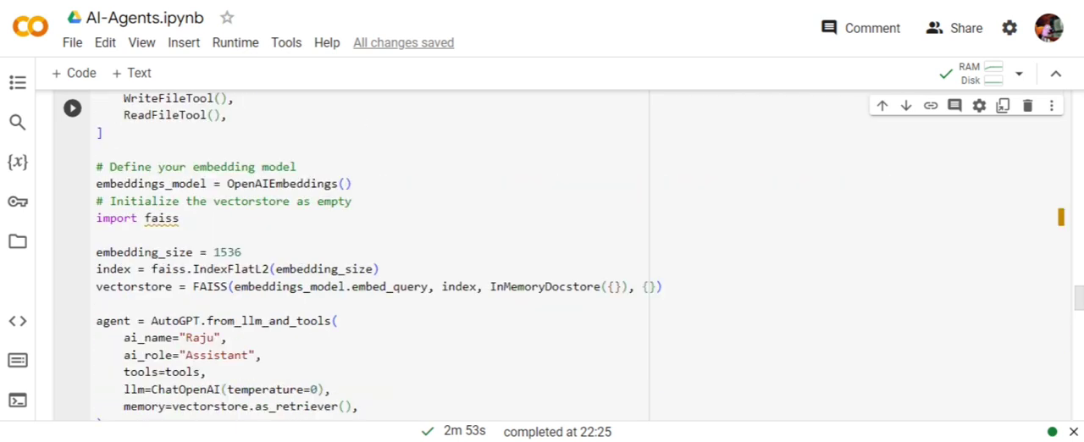
# Review the AutoGPT Biology question-paper prompt output, then bring the BabyAGI water-preservation cell back
pyautogui.scroll(-3)
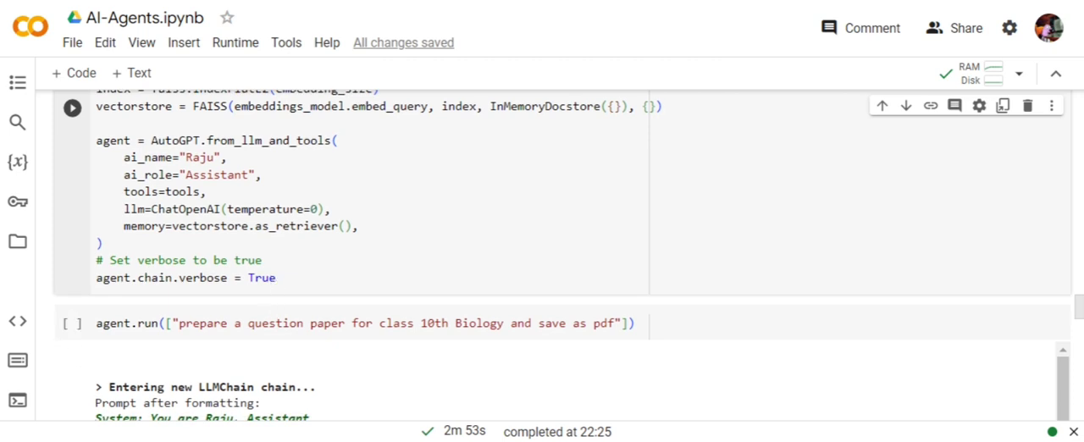
pyautogui.click(72, 323)
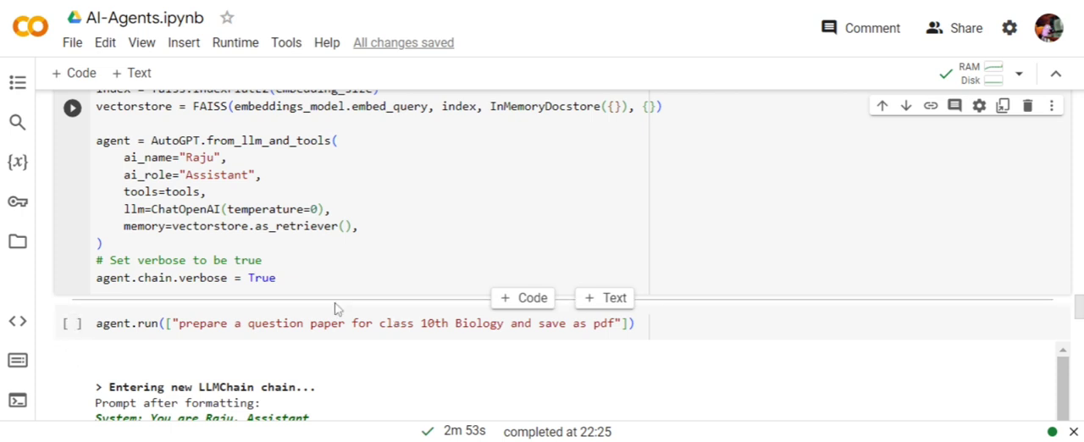
pyautogui.scroll(-3)
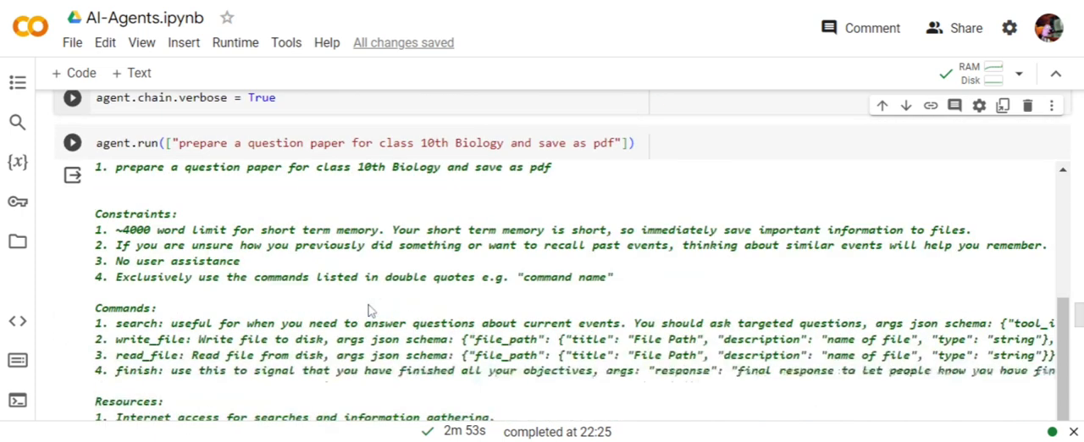
pyautogui.scroll(-3)
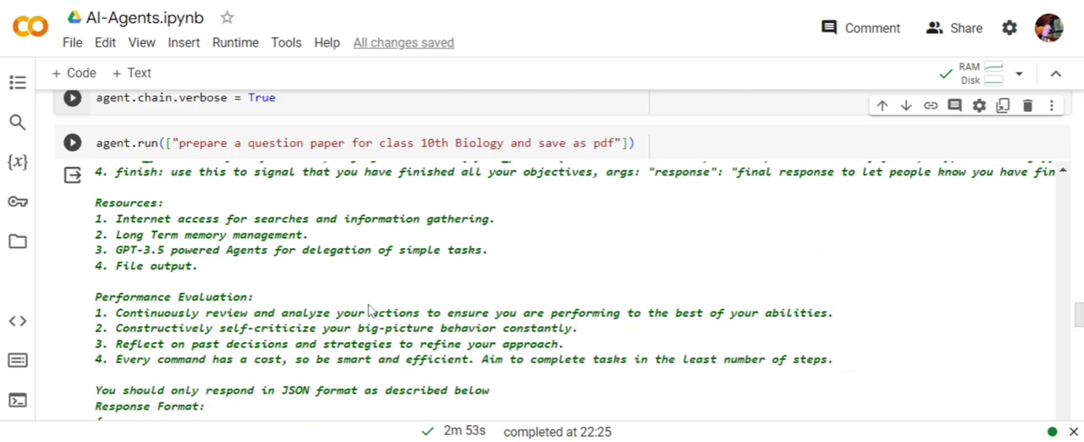
pyautogui.scroll(-3)
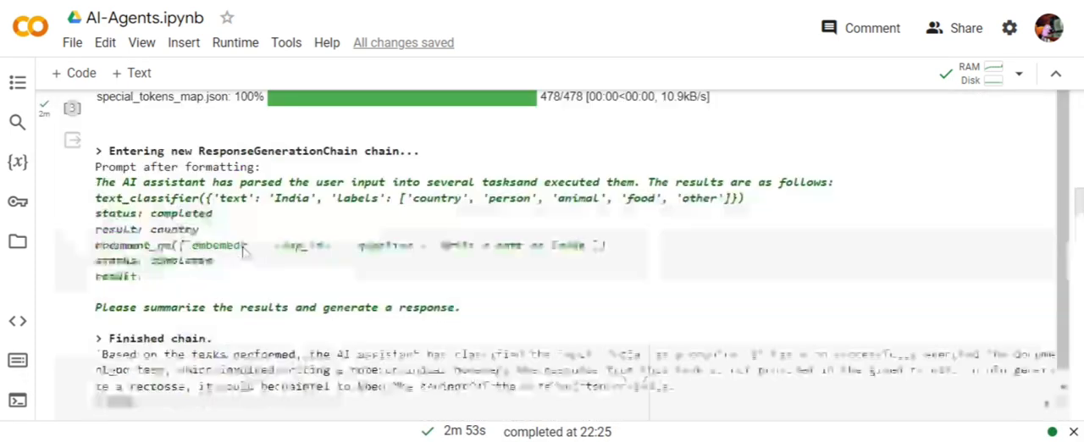
pyautogui.scroll(-3)
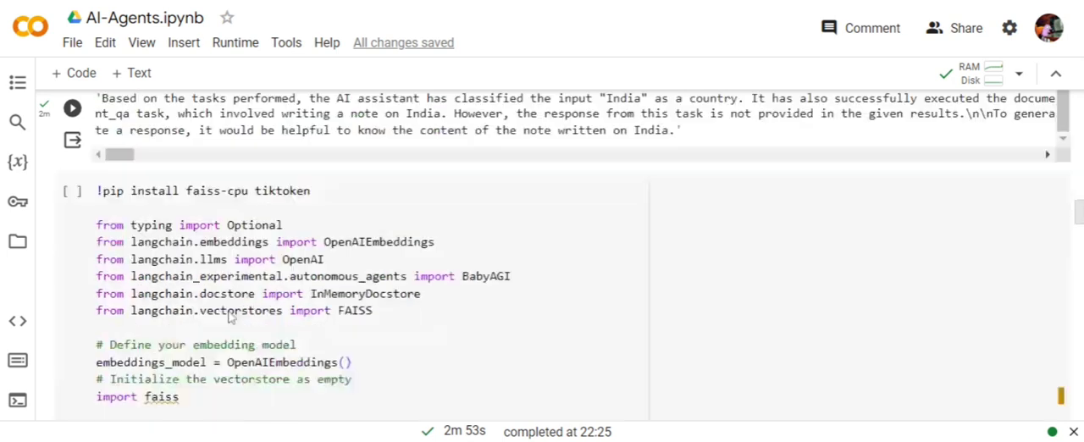
pyautogui.scroll(-3)
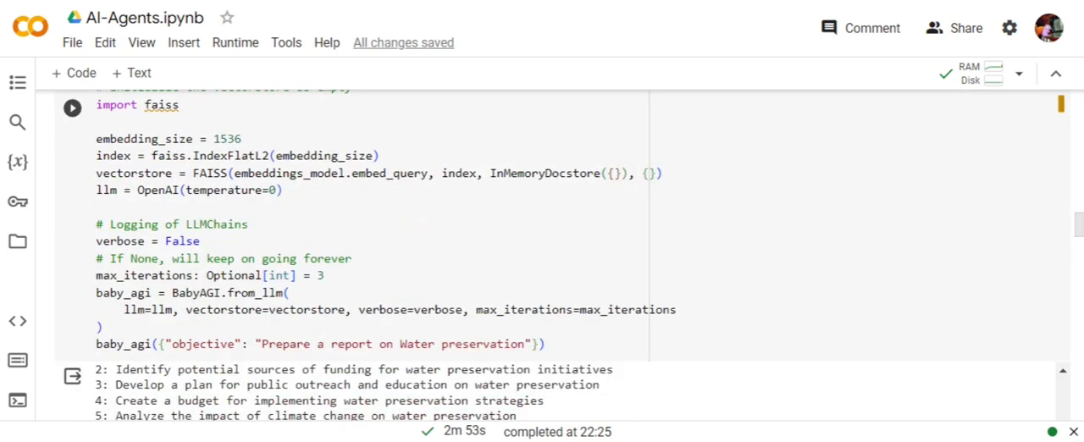